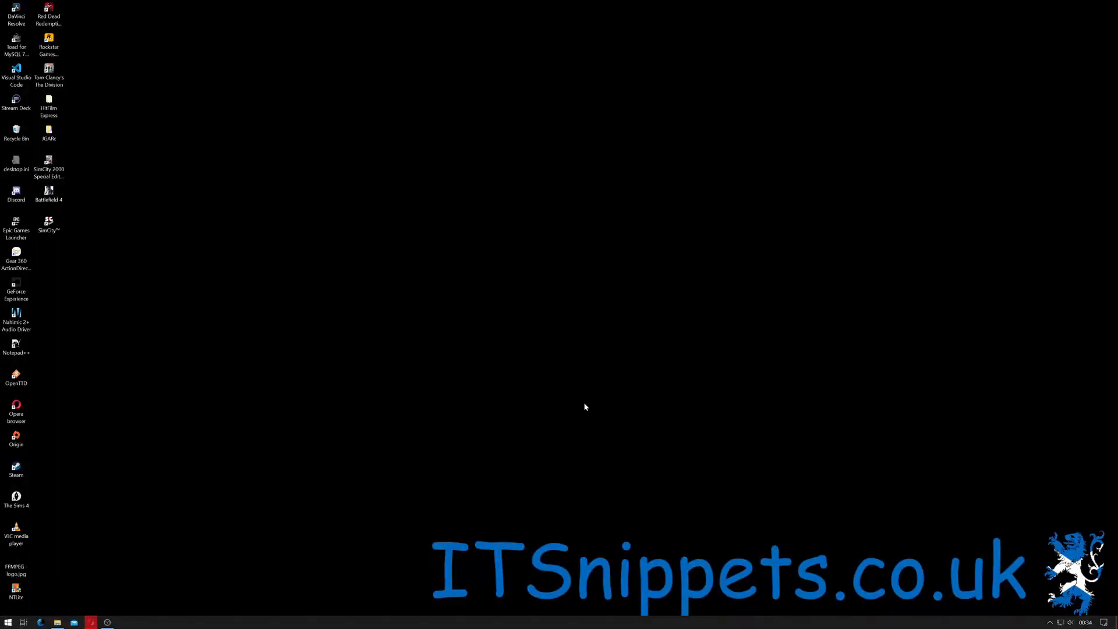
- Launch Windows PowerShell (Admin) from the Start button's context menu
right_click(7, 621)
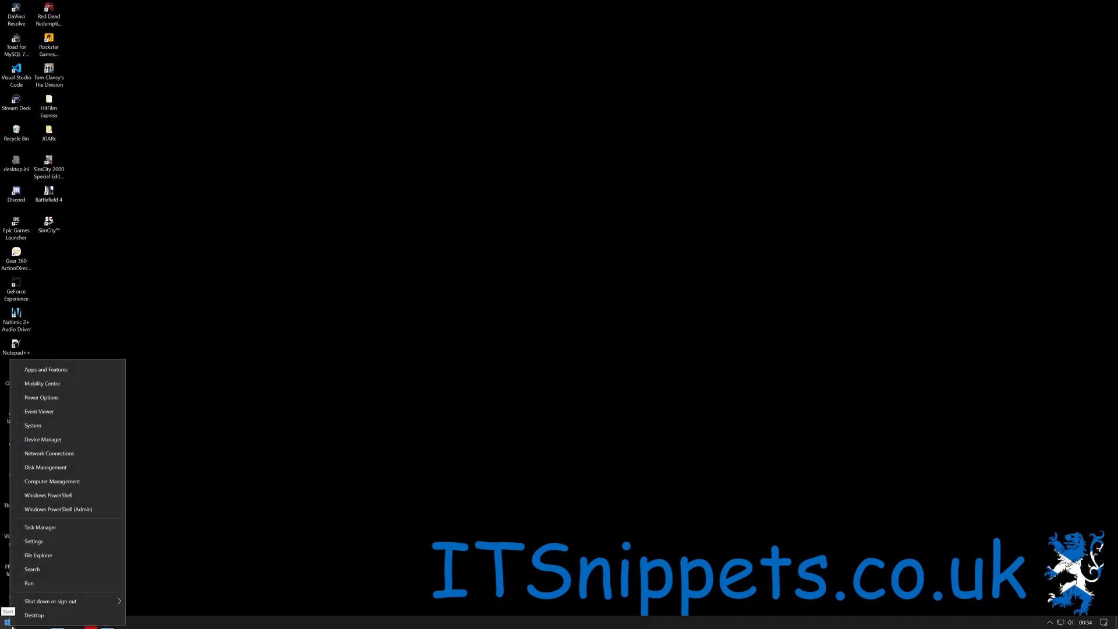
left_click(58, 508)
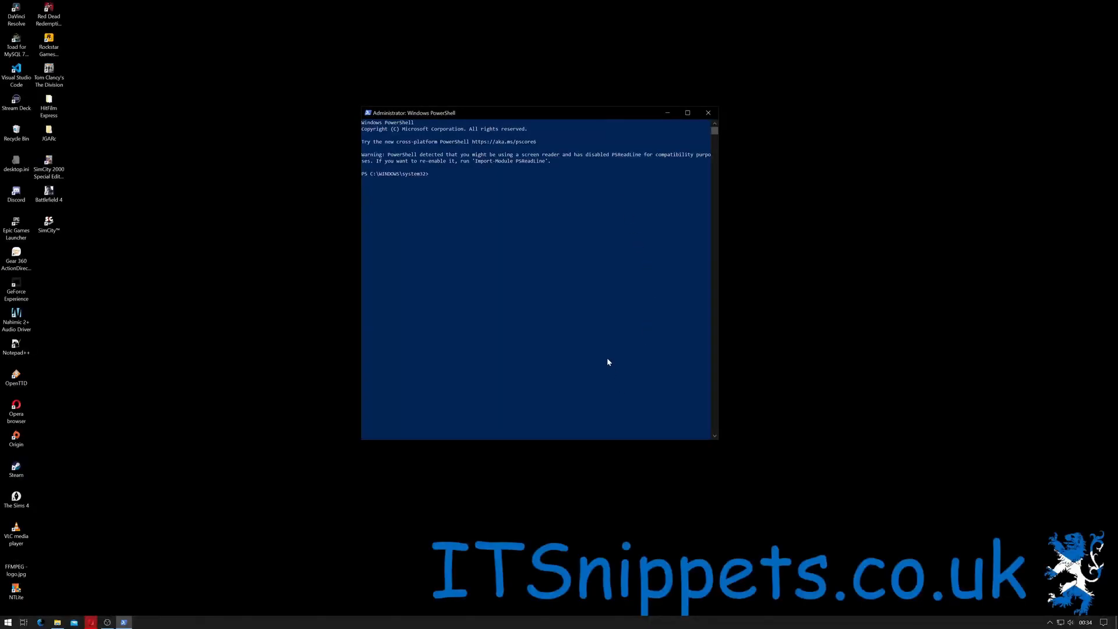
- SSH into the Pi as pi@raspberrypi and log in with its password
type("ss")
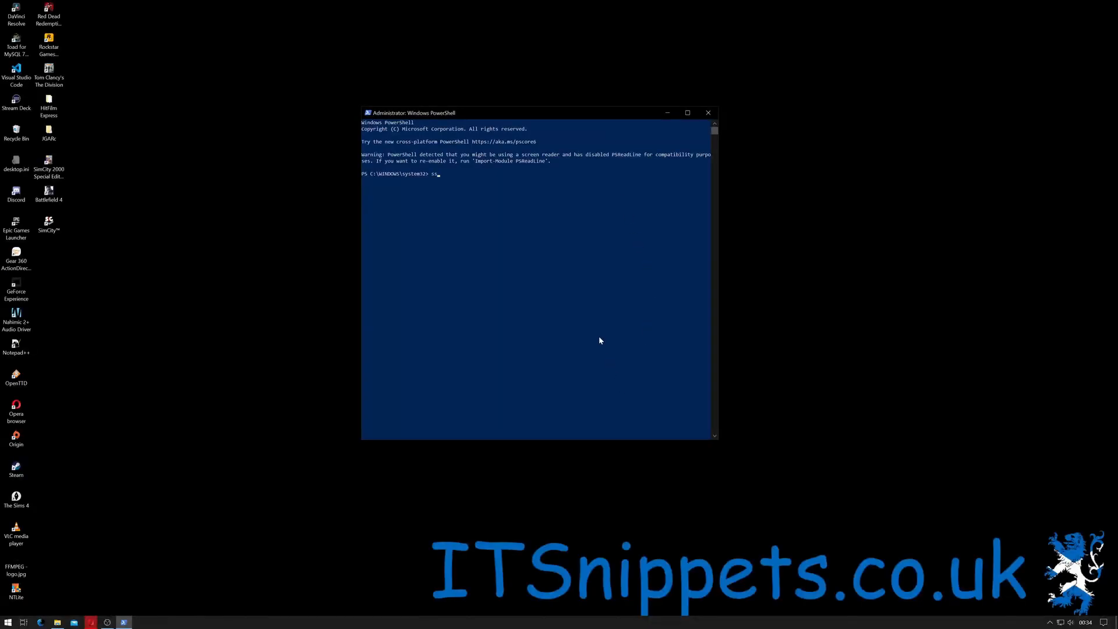
type("sh p")
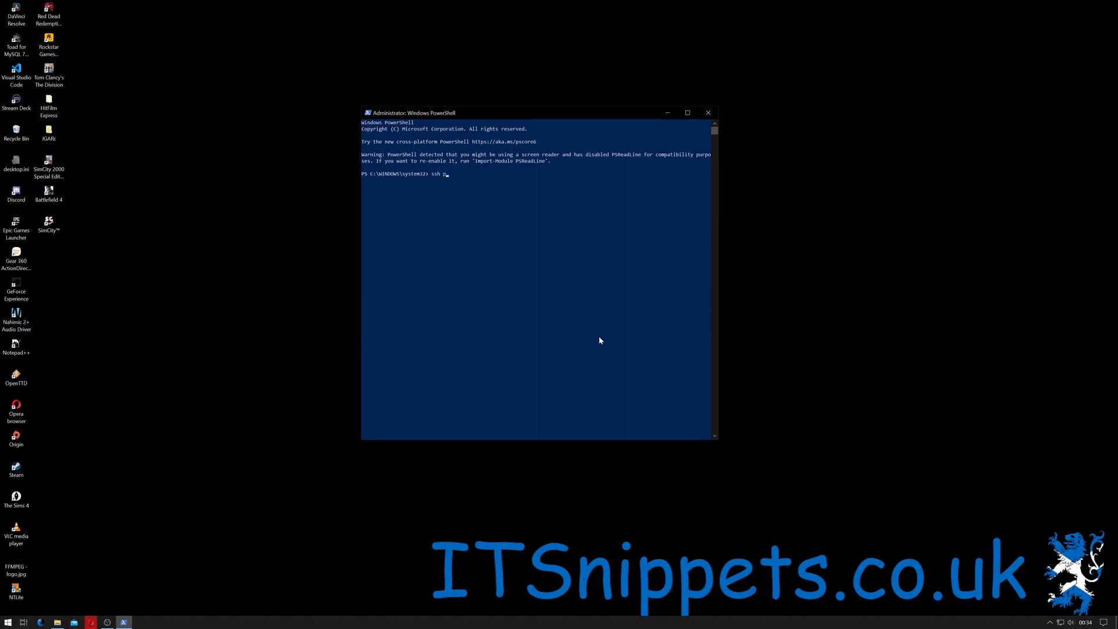
type("pi@")
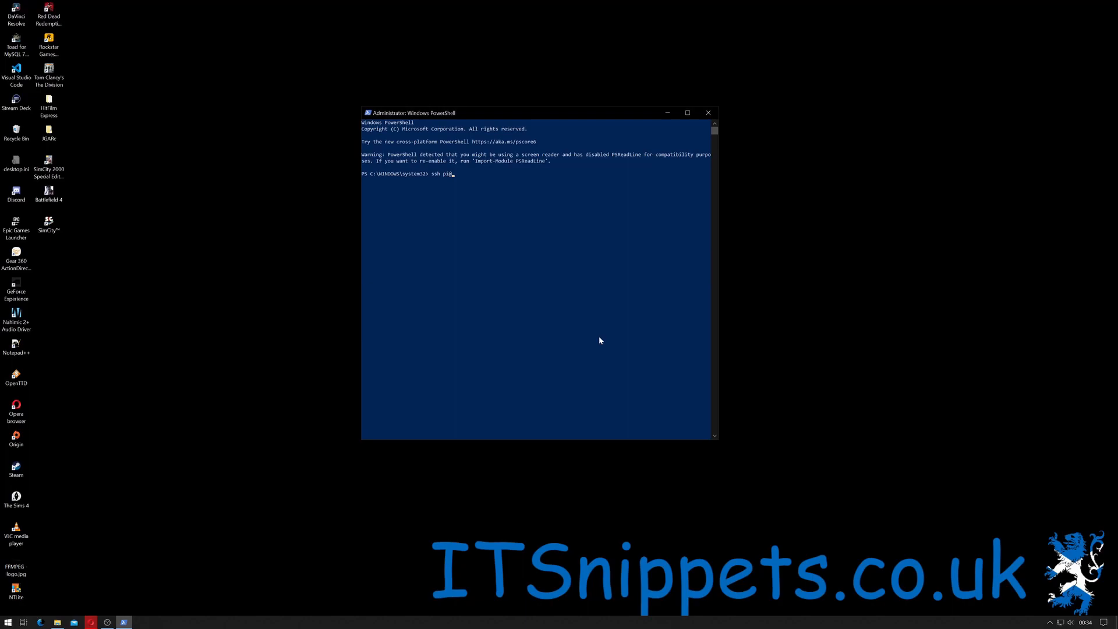
type("@raspberry")
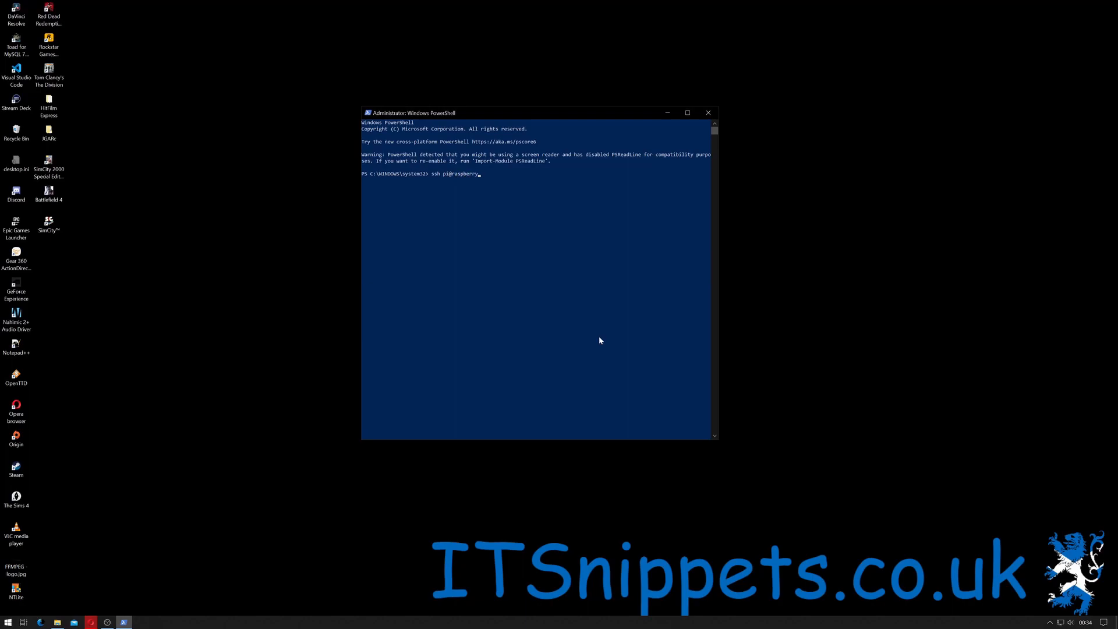
type("pi")
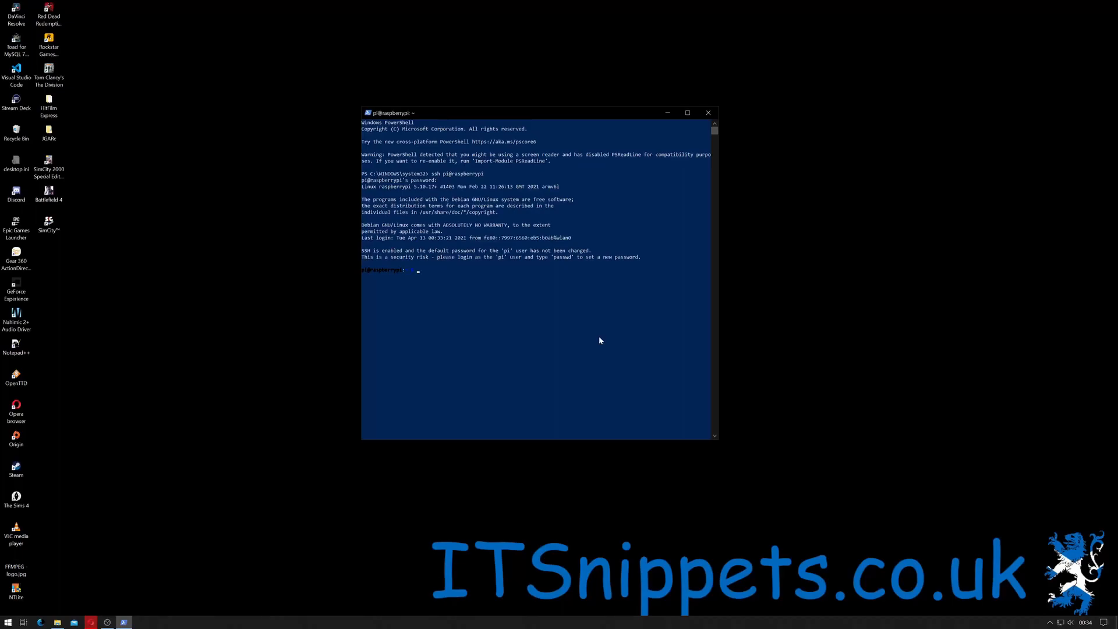
- Clear the screen and open /etc/dhcpcd.conf with sudo nano
type("clear")
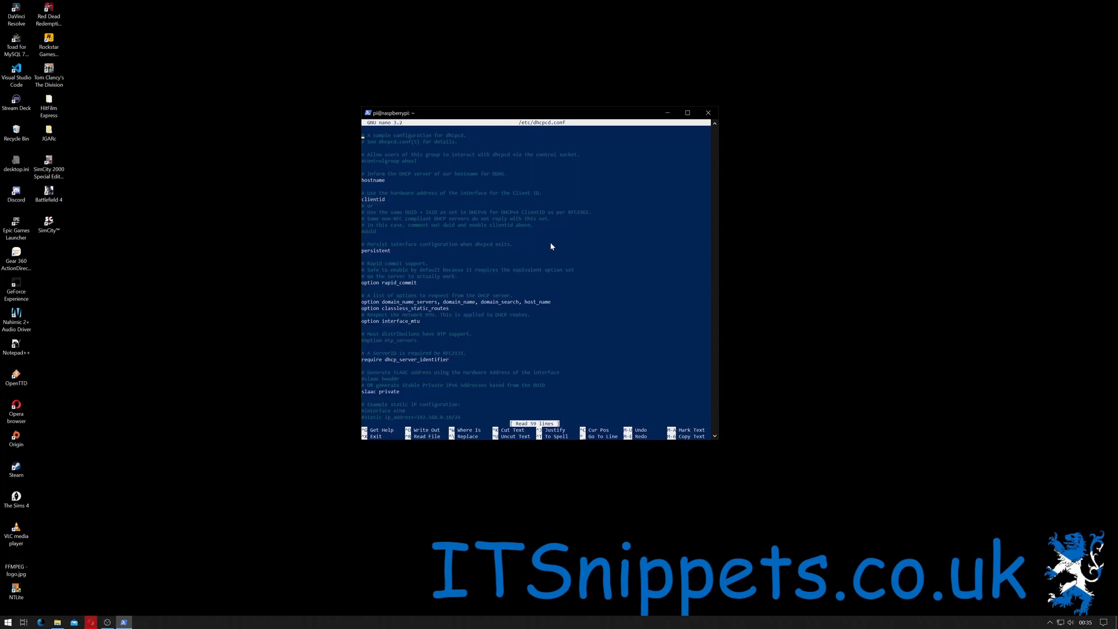
- Scroll to 'Example static IP configuration' and uncomment its interface line
scroll("down", 3)
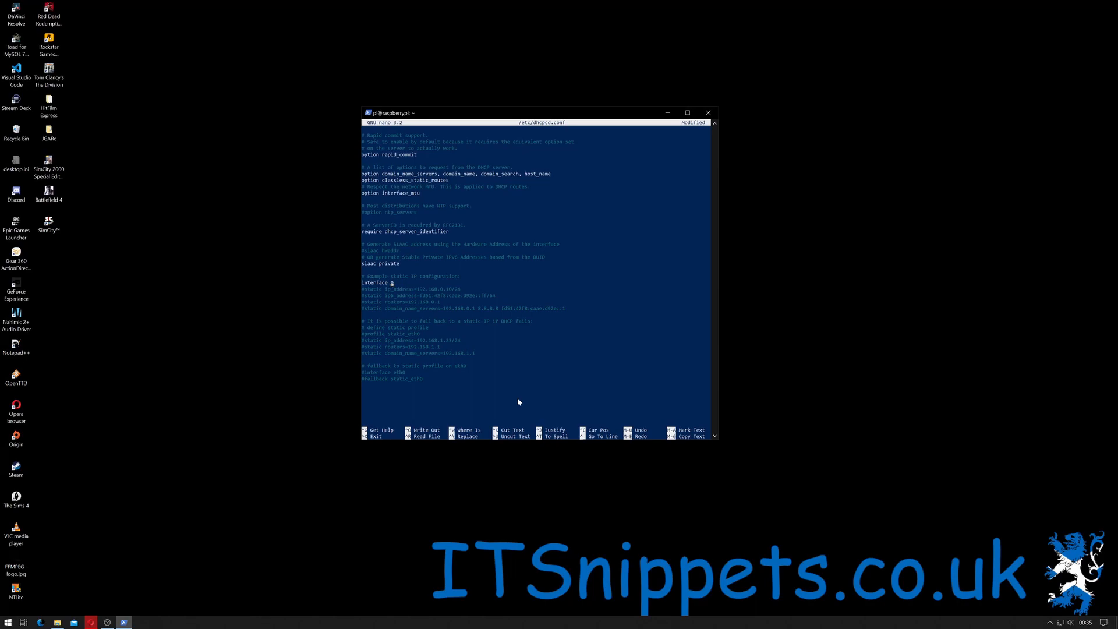
- Set interface wlan0 with IP 192.168.0.180, router 192.168.0.1, DNS 1.1.1.1, then save and exit
type("wlan0")
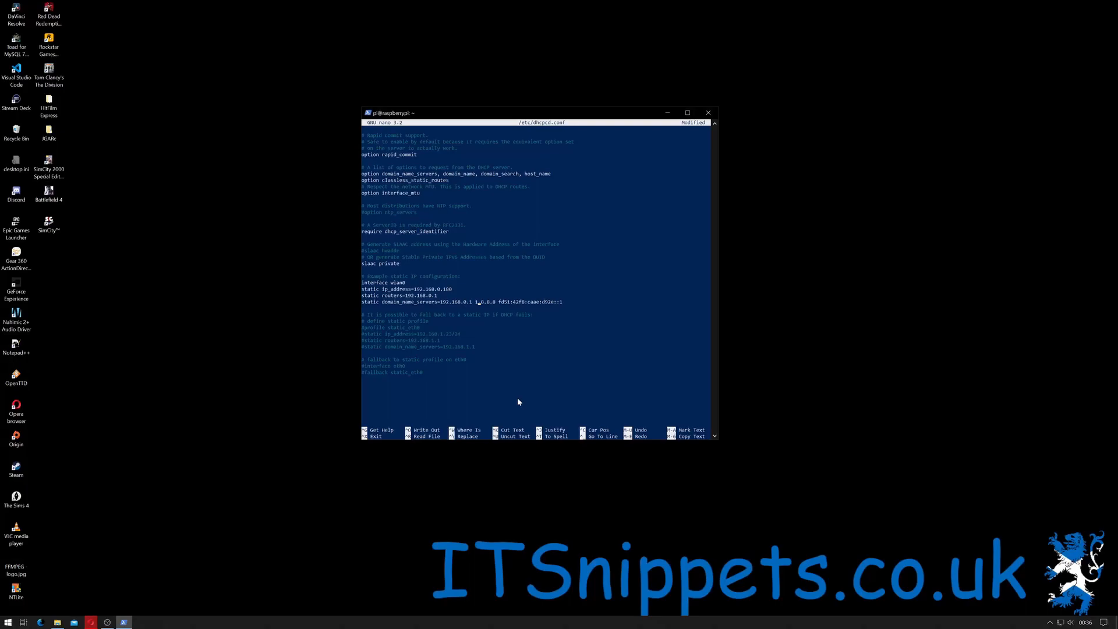
type("1.1.1.1")
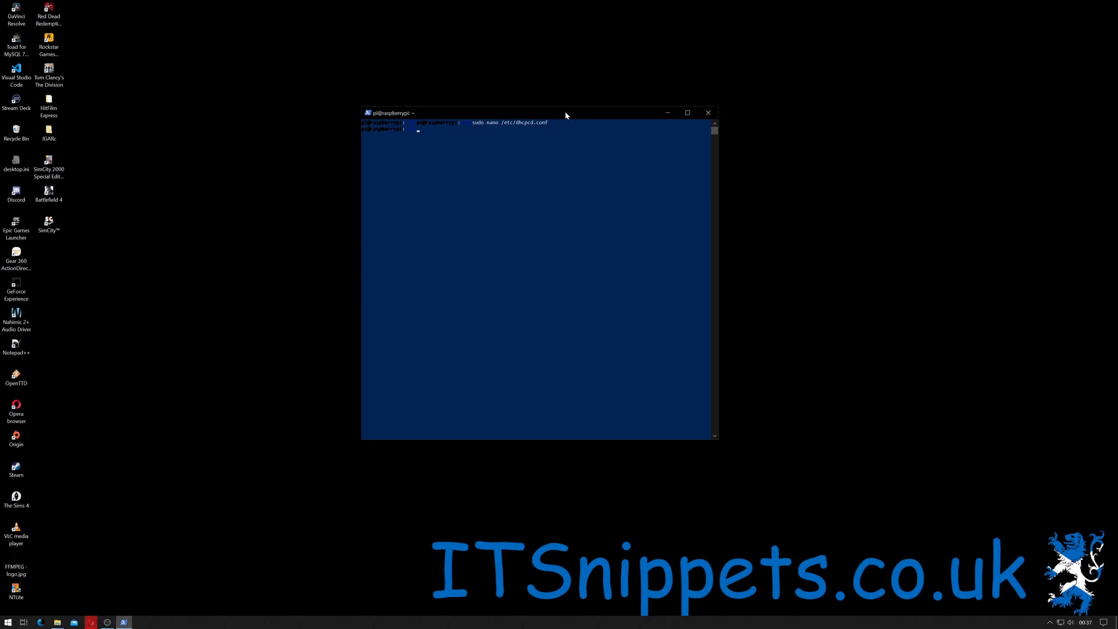
mouse_move(486, 107)
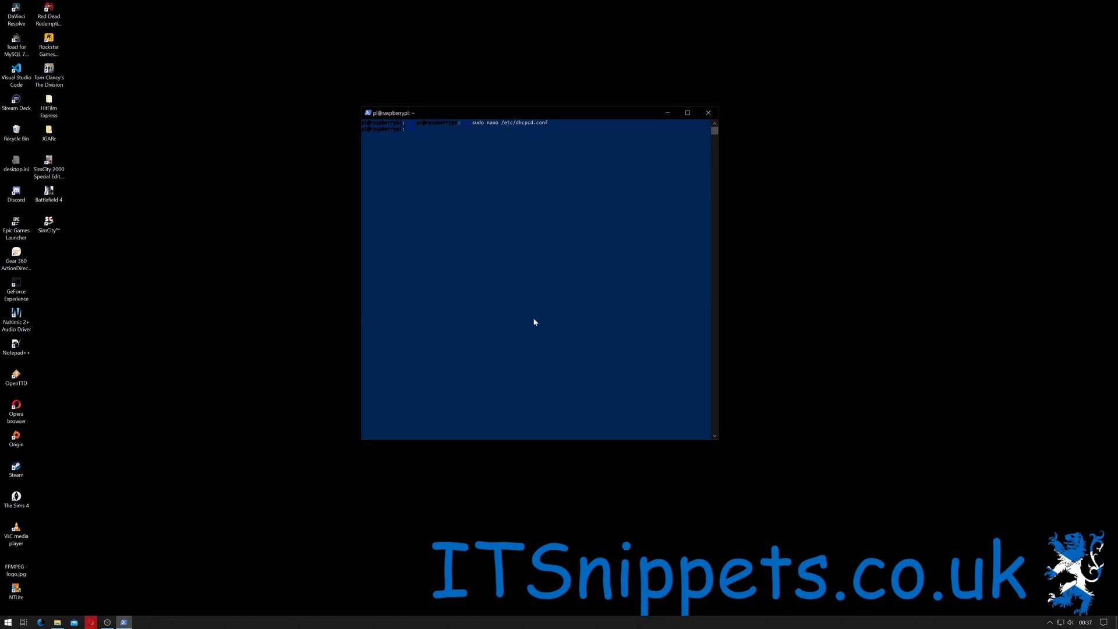
- Run sudo reboot on the Pi, closing the SSH connection
type("sudo reboot")
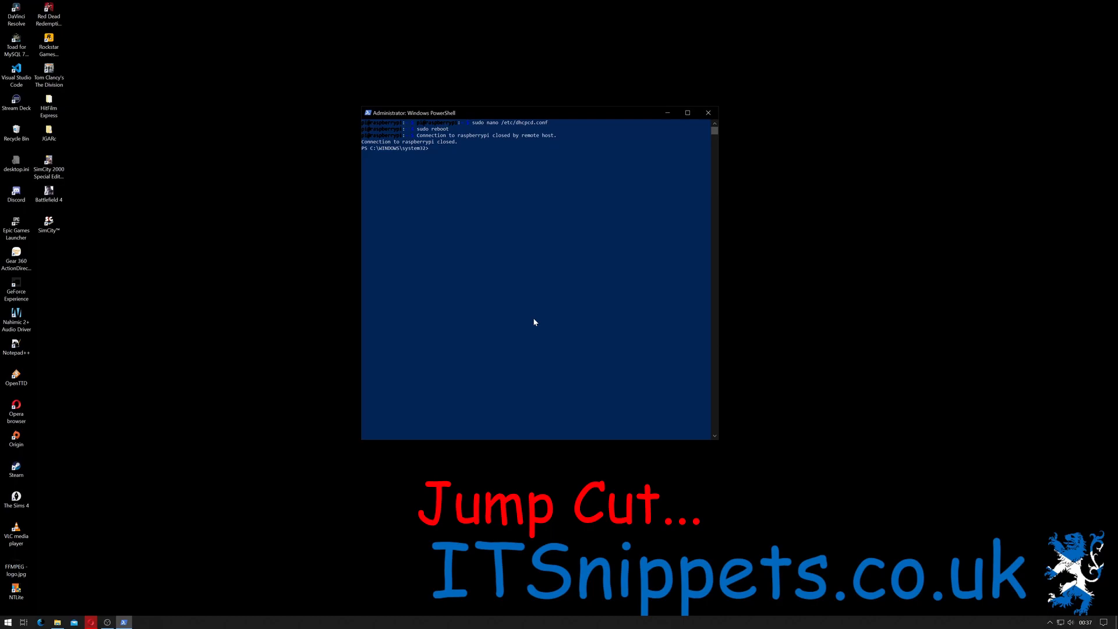
mouse_move(523, 114)
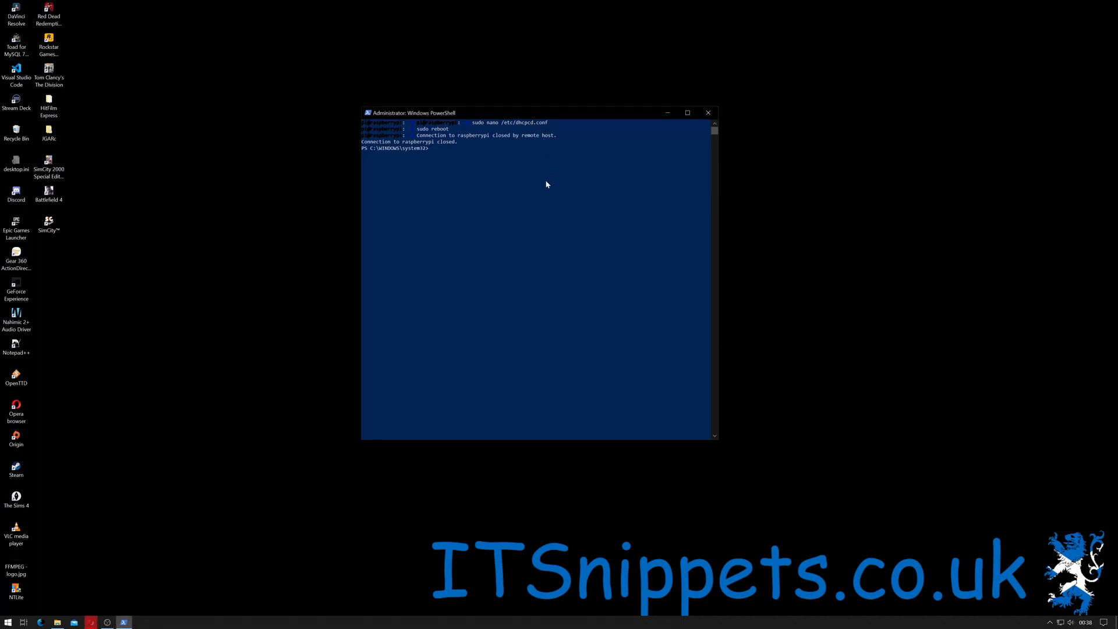
- Reconnect with ssh pi@raspberrypi and check the Pi's addresses with hostname -I
type("ssh pi@raspberrypi")
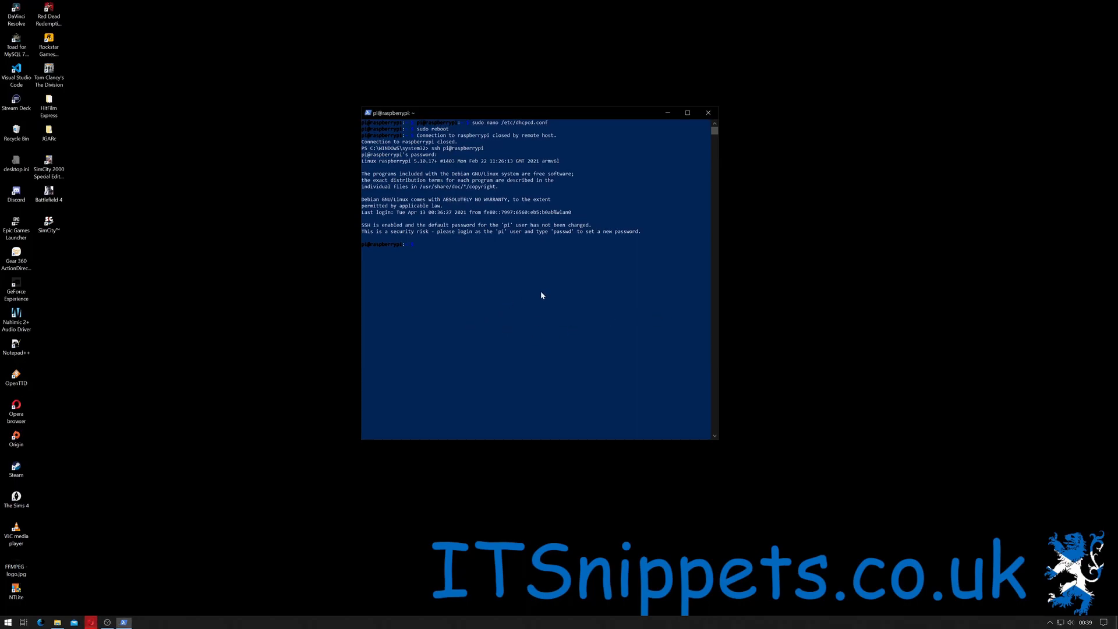
type("hostname -I")
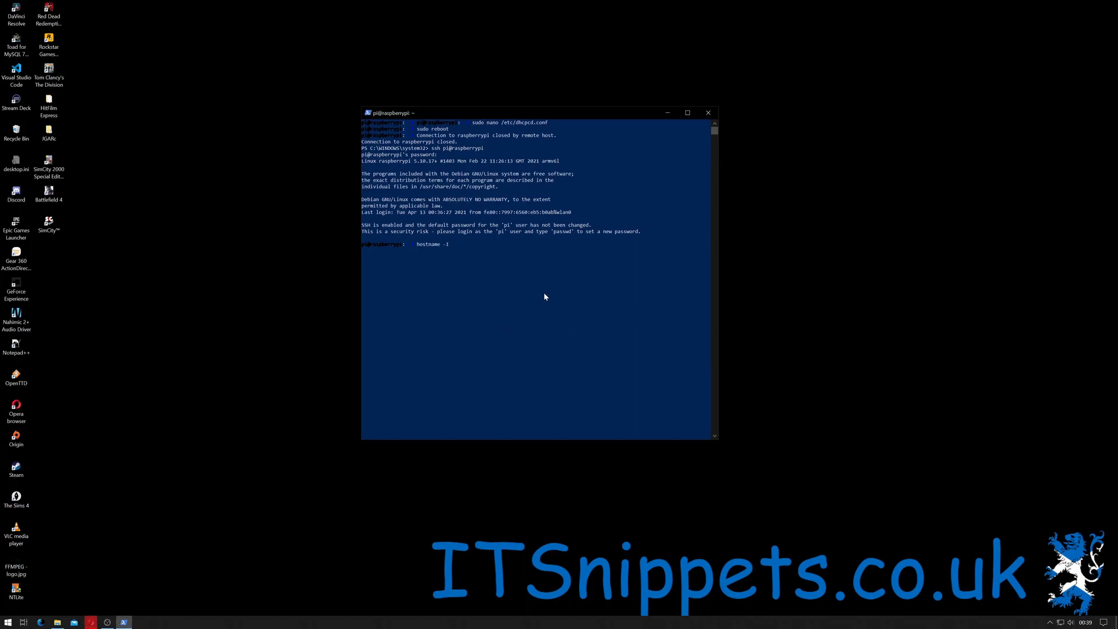